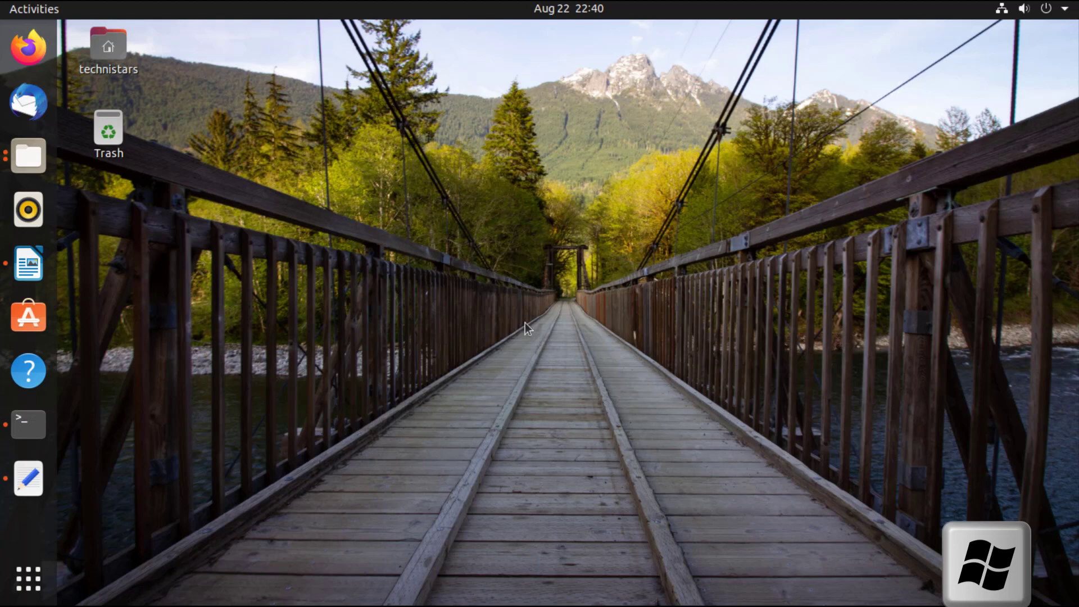
pyautogui.moveTo(555, 241)
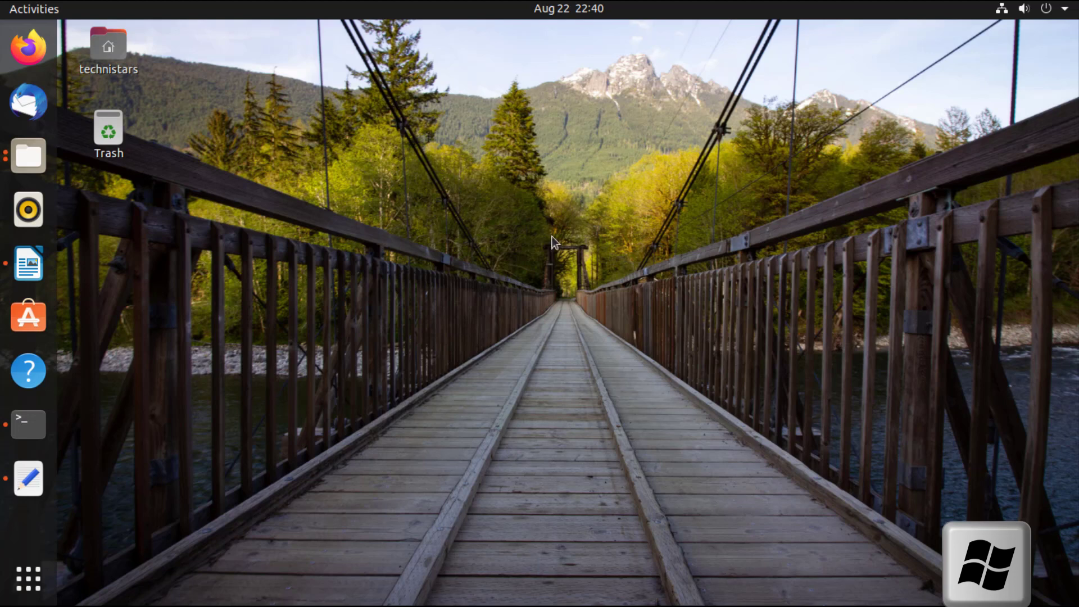
# - Launch a new GNOME Terminal window with Ctrl+Alt+T over the desktop
pyautogui.click(28, 155)
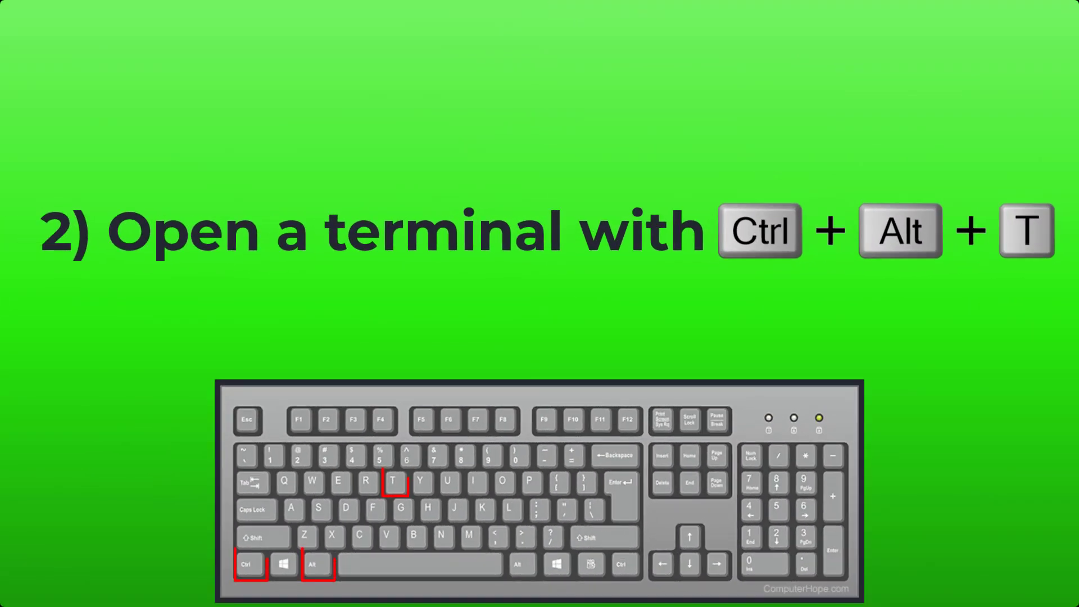
pyautogui.press('ctrl+alt+t')
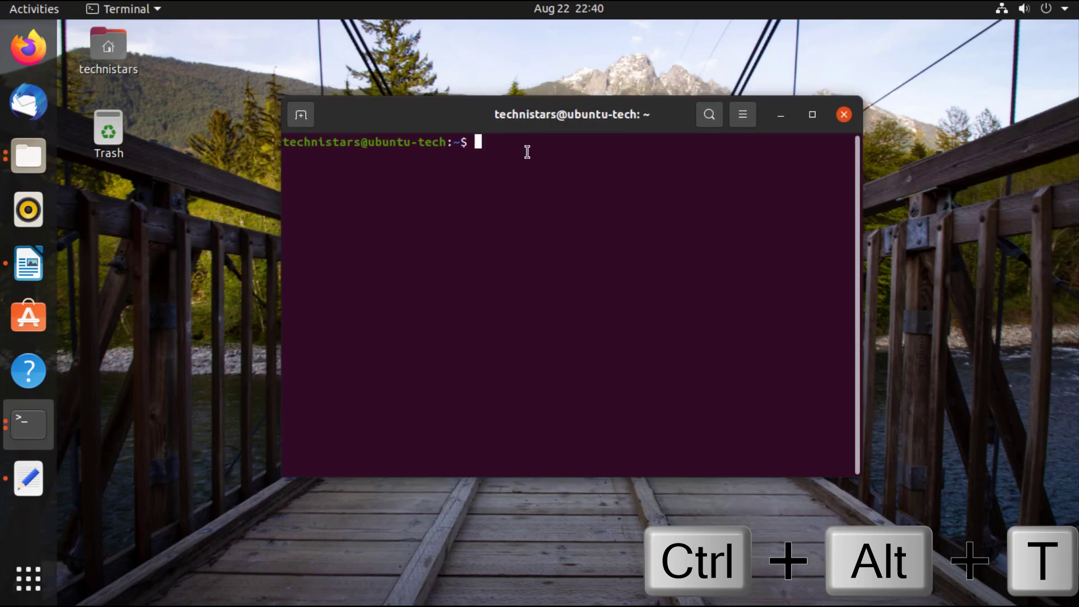
pyautogui.click(844, 115)
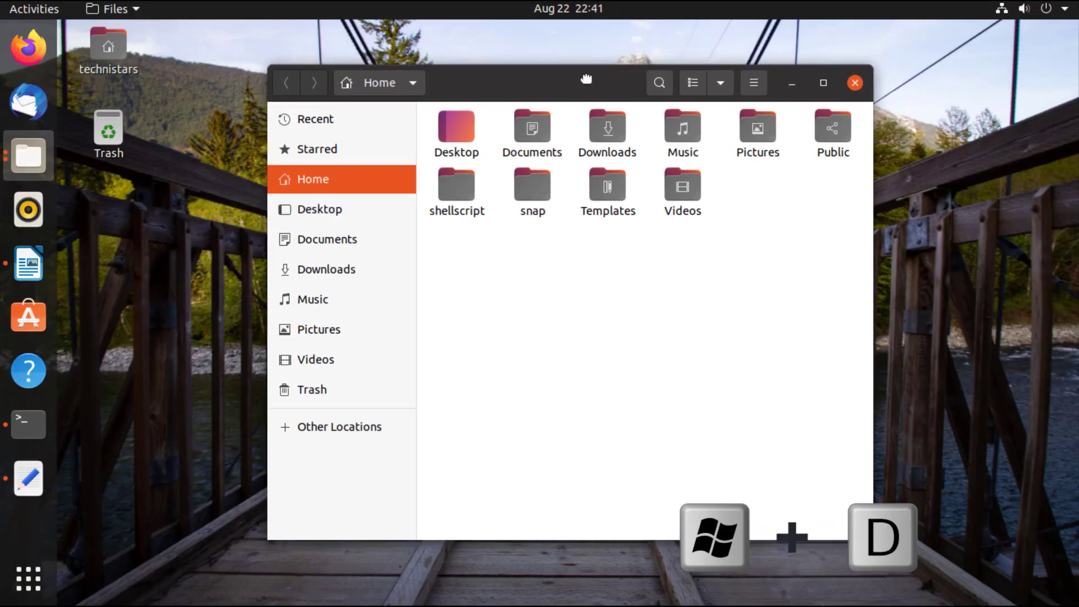
pyautogui.moveTo(157, 58)
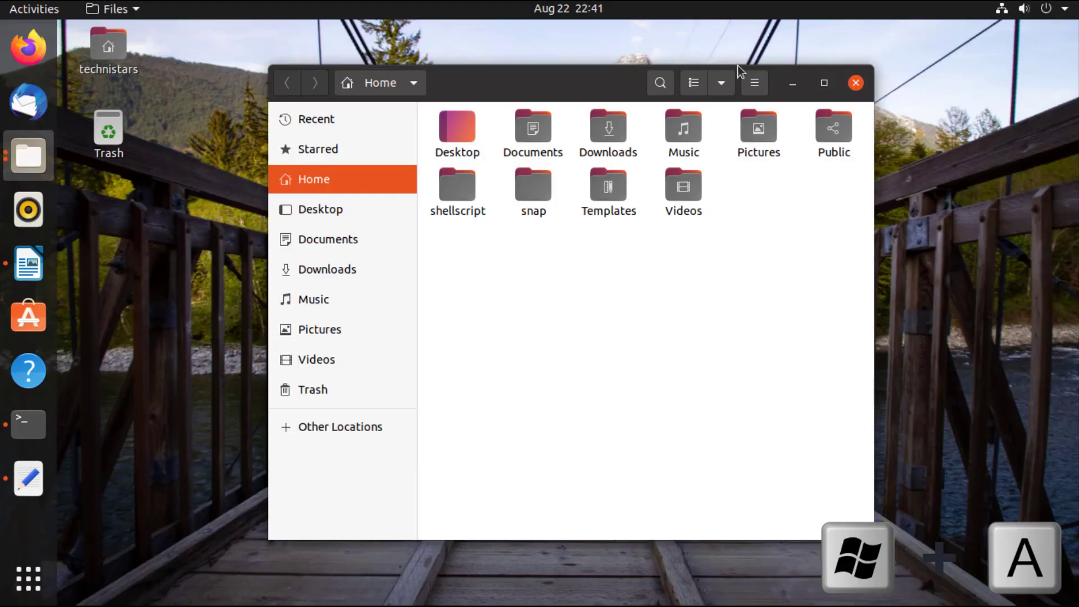
# - Launch an application from the dock and switch windows with Alt+Tab
pyautogui.click(27, 577)
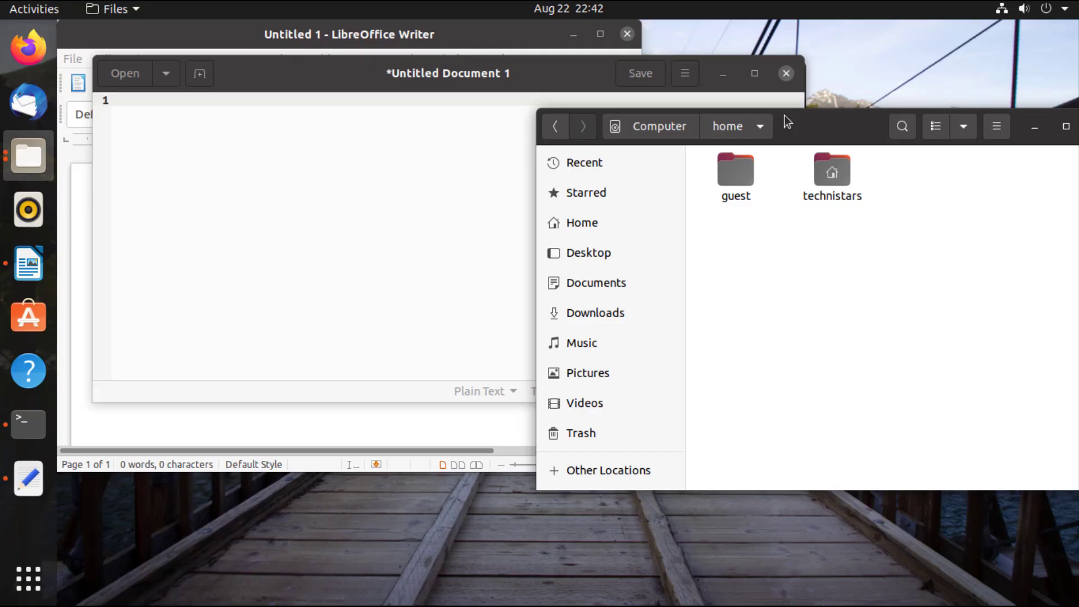
pyautogui.press('Alt+Tab')
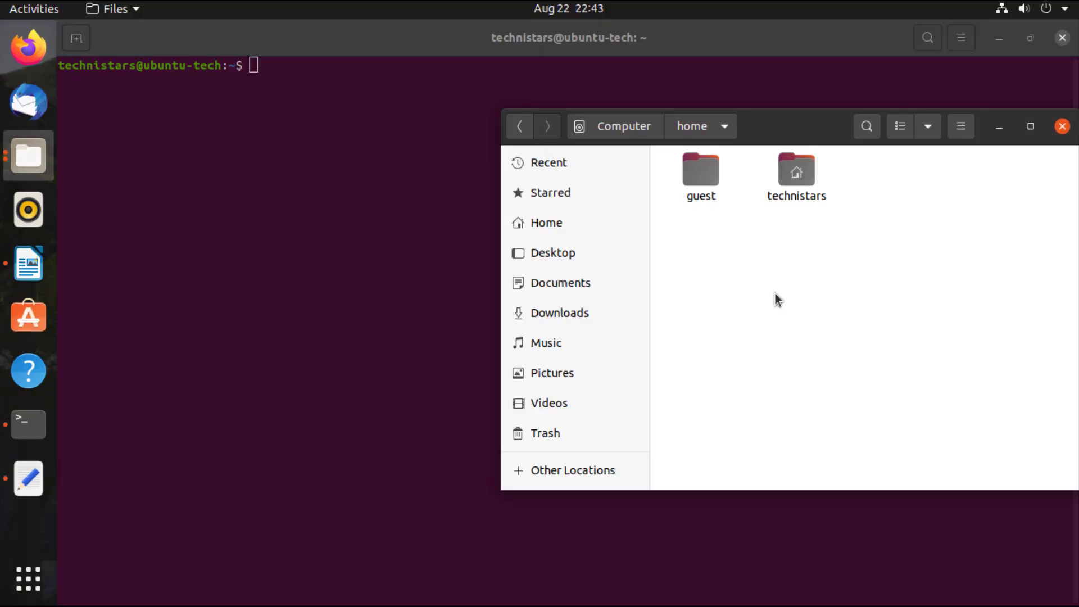
# - Close the open windows, then reopen Files showing the Home folder
pyautogui.click(568, 9)
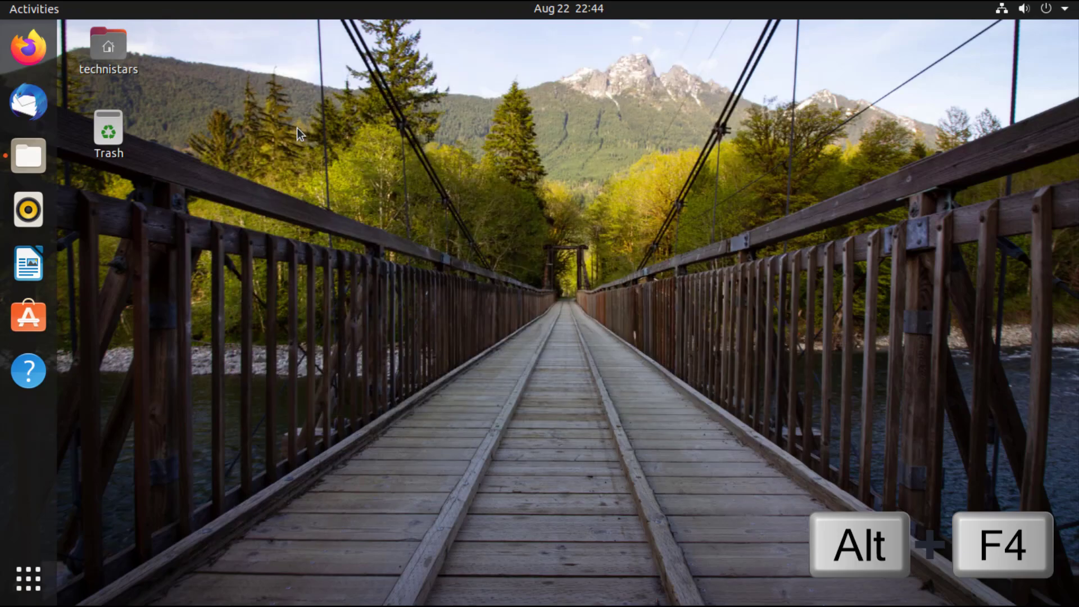
pyautogui.click(28, 154)
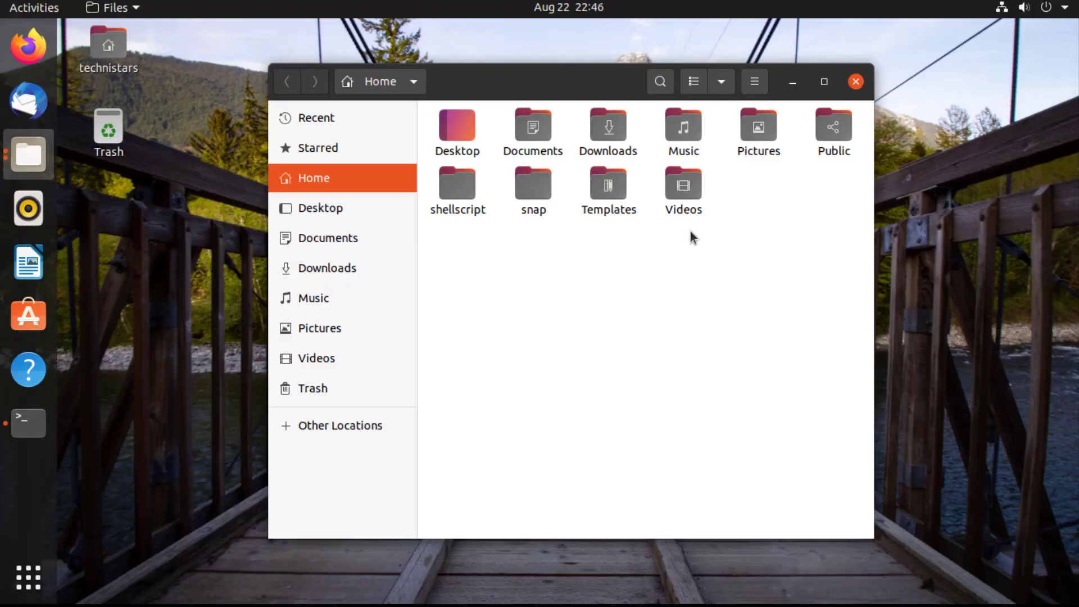
# - Run gedit from the Alt+F2 Run a Command prompt, then reopen and dismiss the prompt
pyautogui.press('alt+F2')
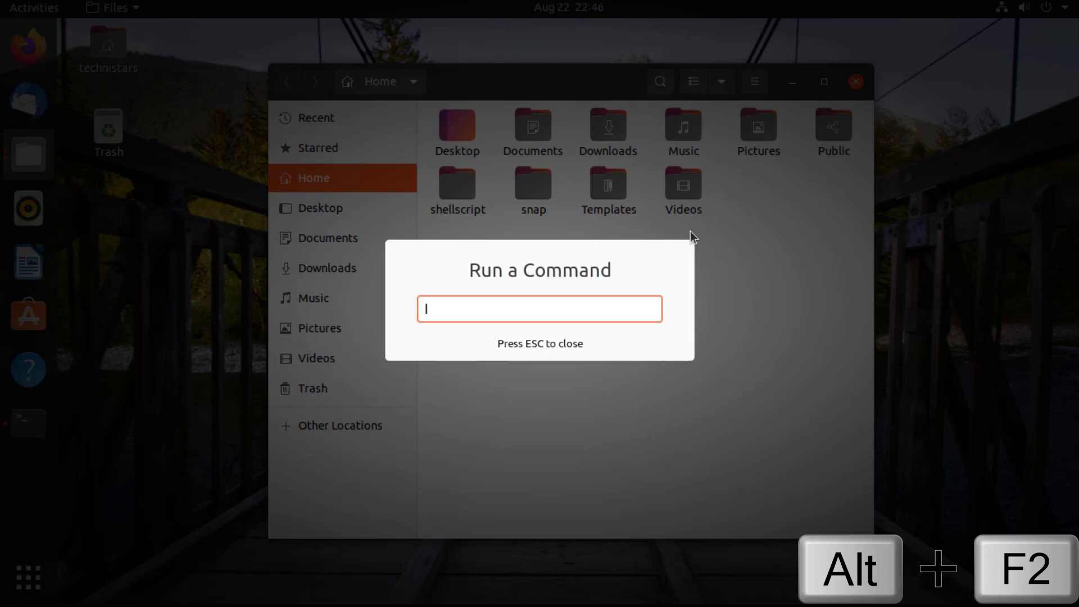
pyautogui.write('ge')
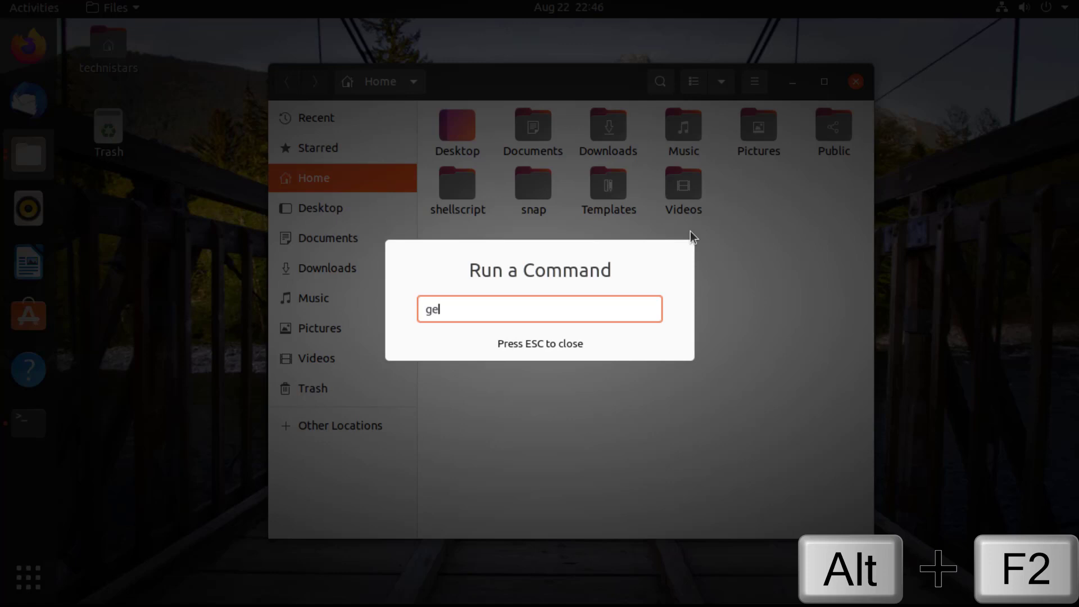
pyautogui.press('Return')
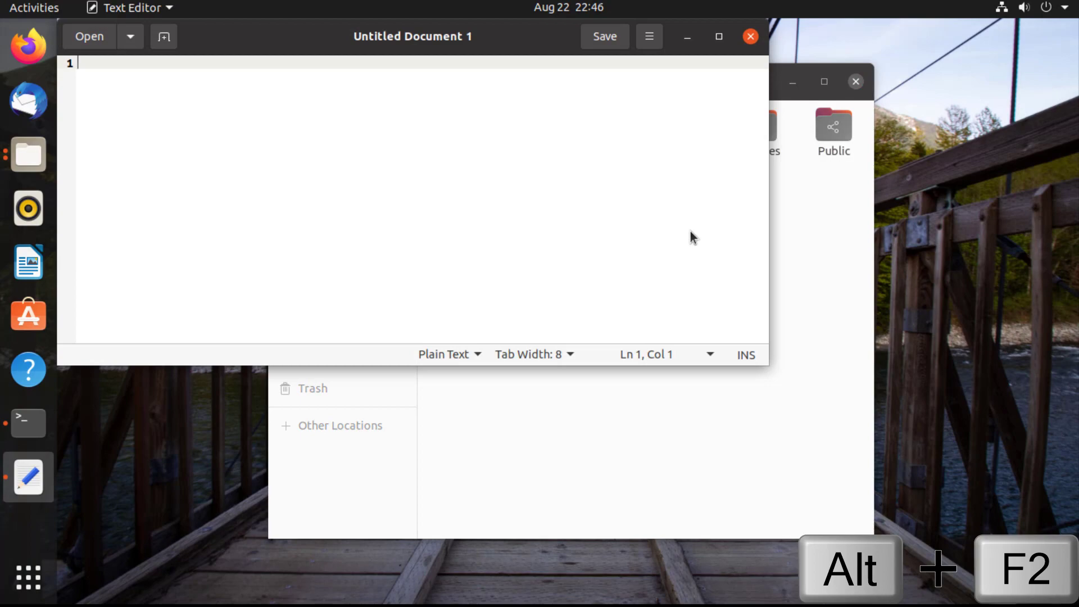
pyautogui.press('alt+F2')
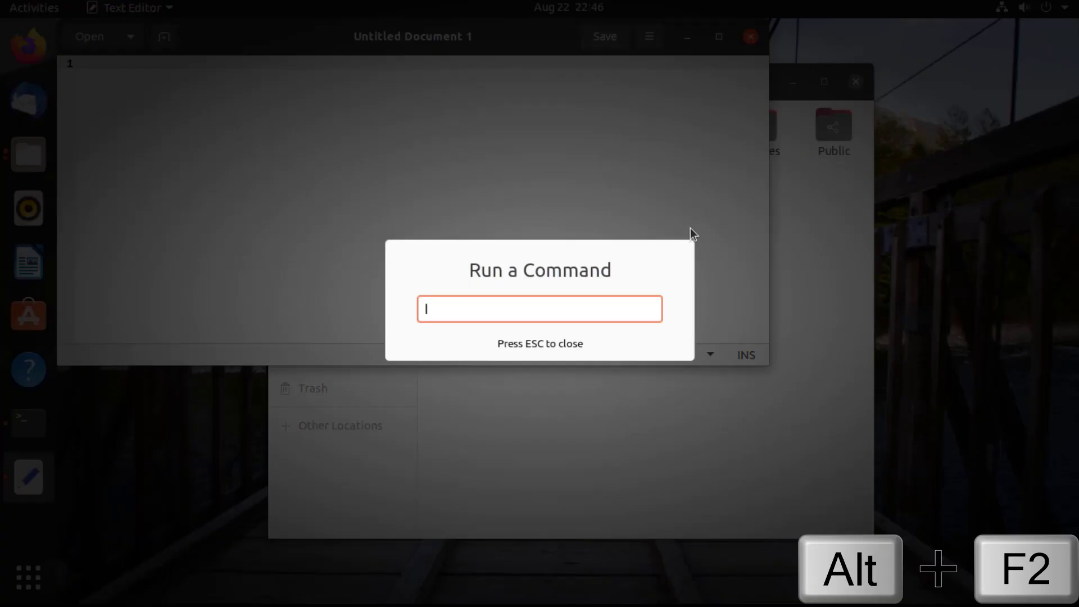
pyautogui.press('Escape')
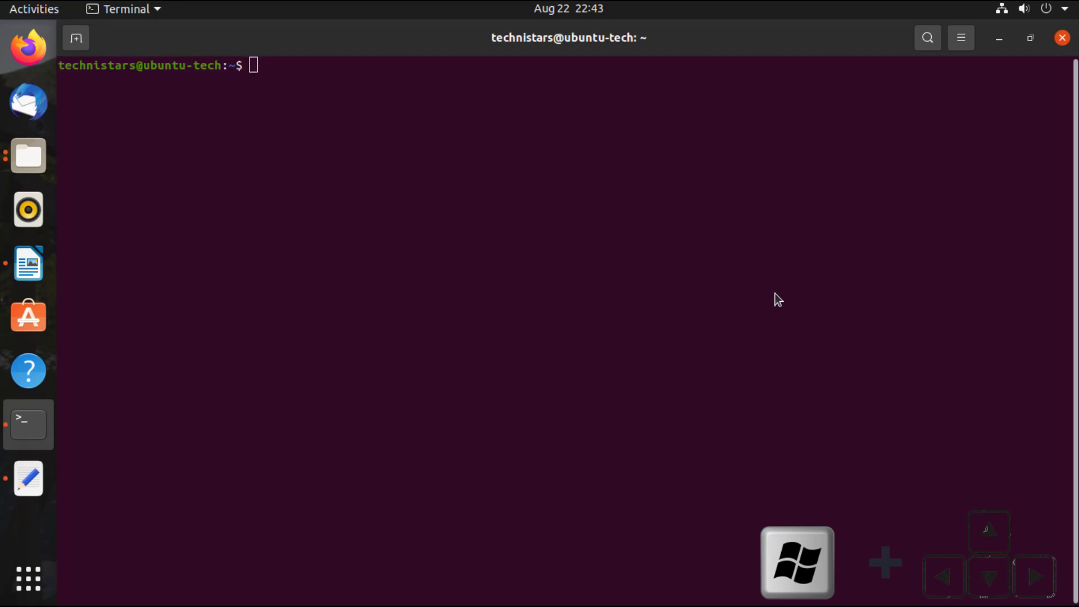
# - Maximise the terminal and return to the Files window showing Home
pyautogui.click(29, 155)
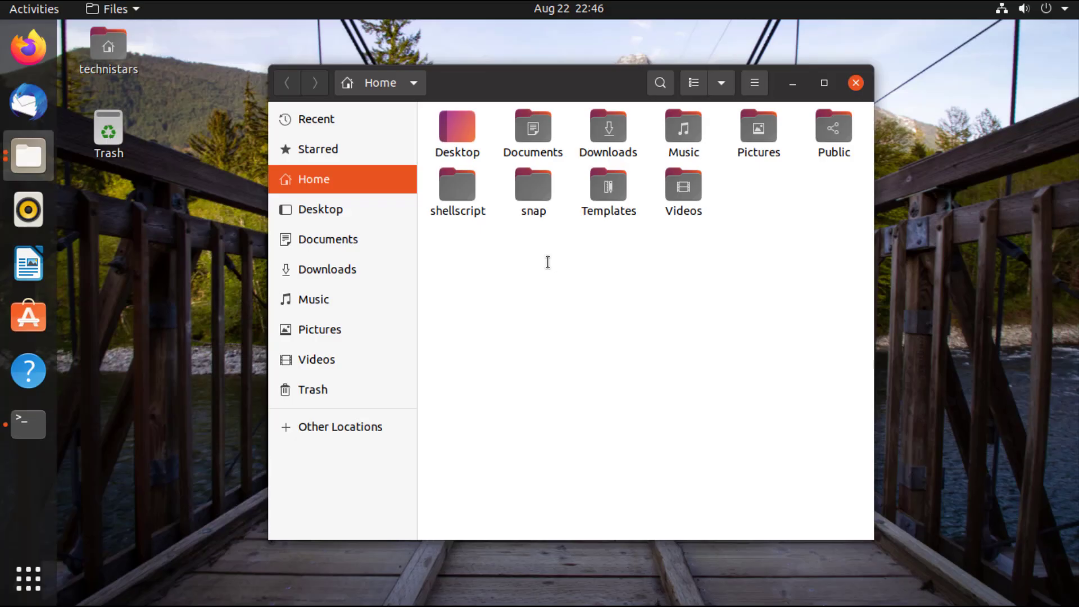
# - Bring up the Log Out confirmation dialog with Ctrl+Alt+Delete
pyautogui.press('ctrl+alt+delete')
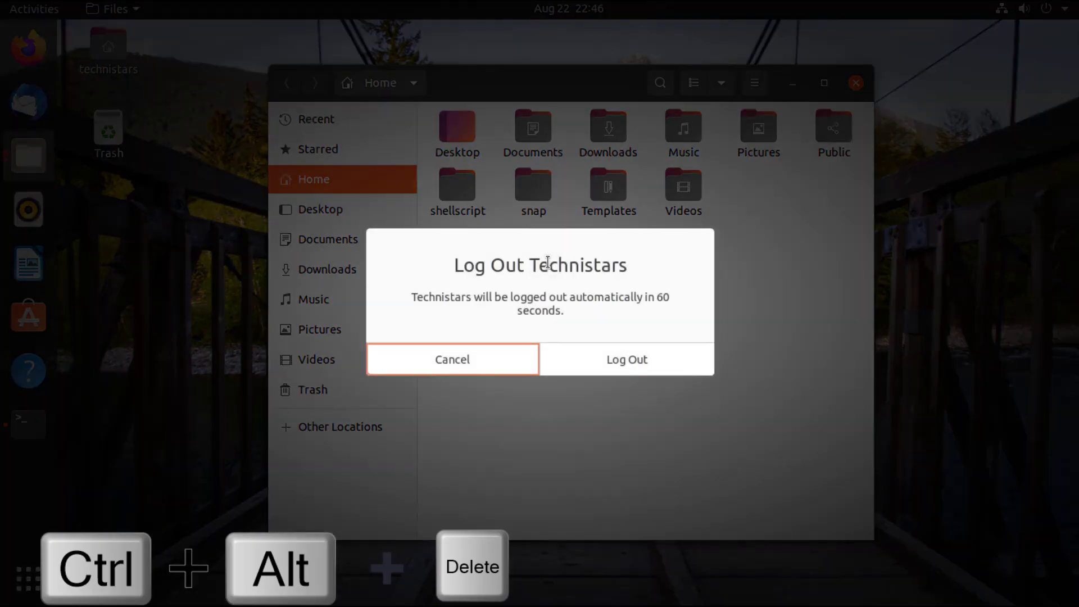